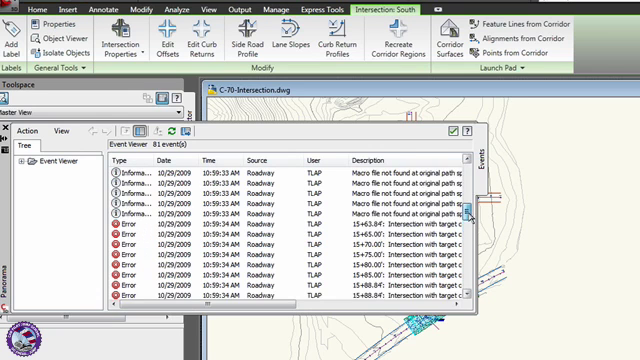
Step: Type 'Both South and North' as the corridor's name in the Information tab
scroll("down", 3)
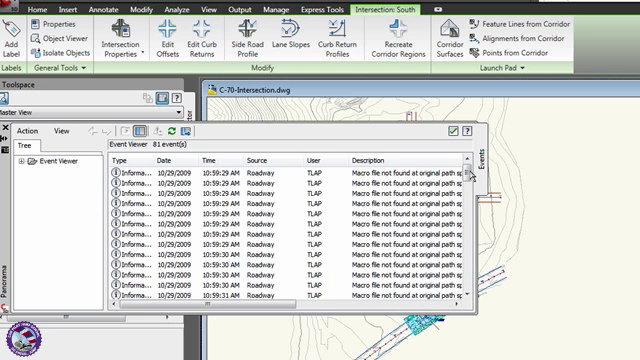
scroll("down", 3)
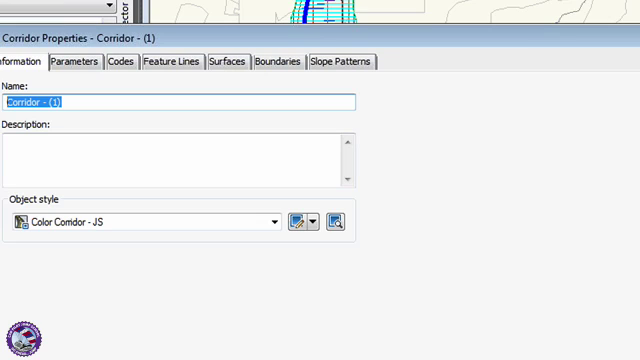
type("B")
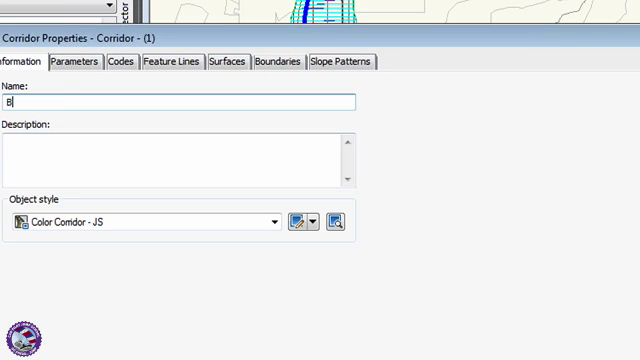
type("oth South")
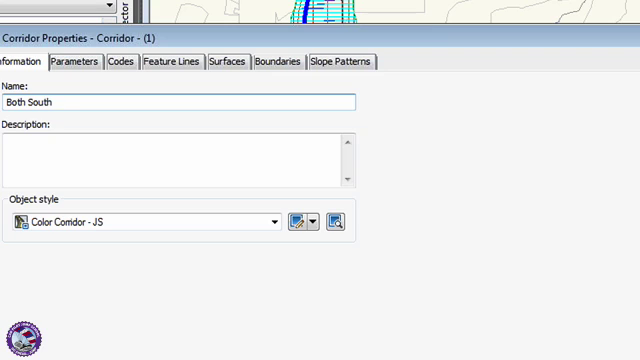
type("an")
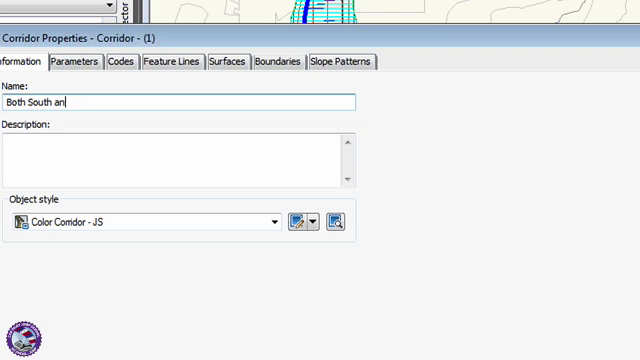
type("d North")
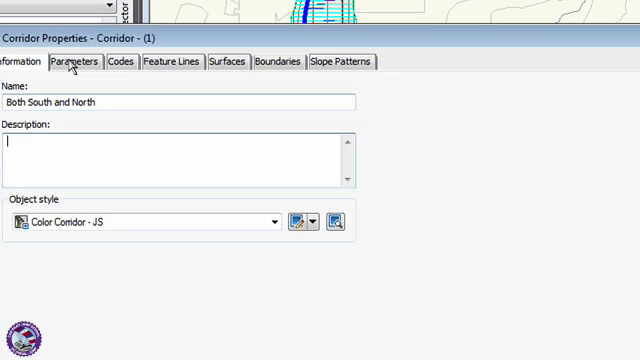
Step: List the corridor's baselines and regions, then pick a region in the drawing
left_click(73, 61)
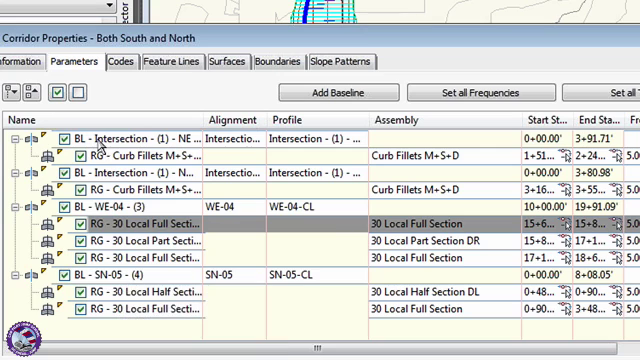
mouse_move(158, 283)
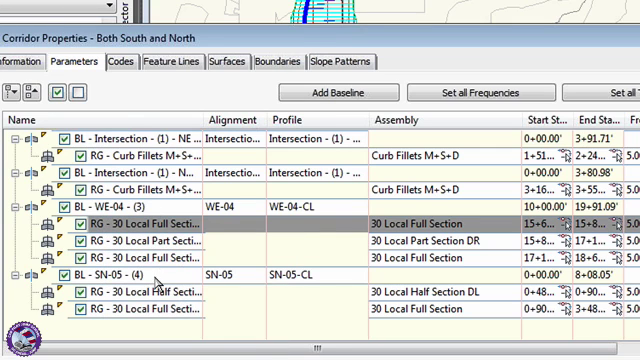
mouse_move(305, 41)
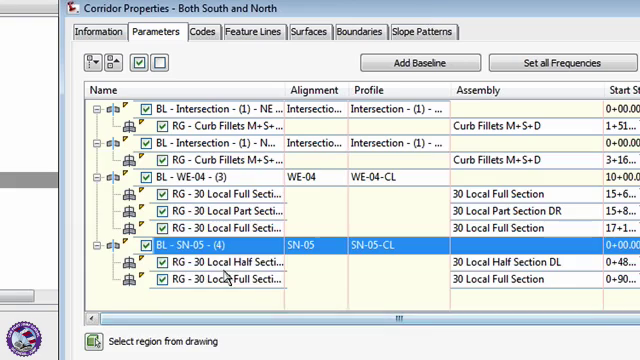
left_click(200, 261)
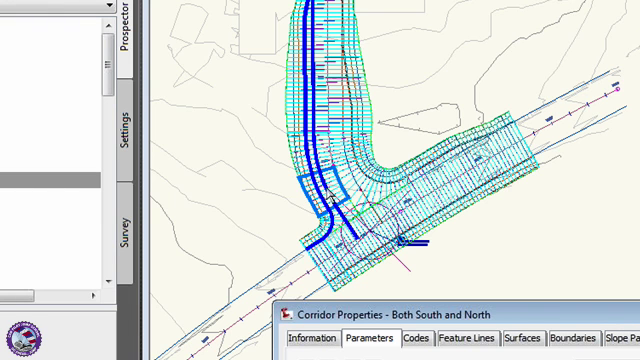
mouse_move(600, 317)
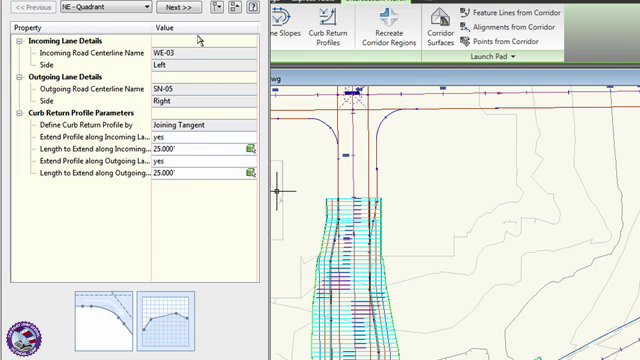
Step: Step to the NE quadrant's curb return settings (WE-03 incoming, SN-05 outgoing)
left_click(171, 9)
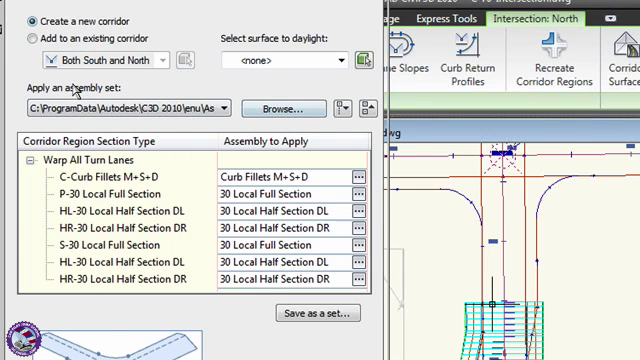
Step: Add the North regions to the existing 'Both South and North' corridor, daylighting to 20-EG
left_click(29, 38)
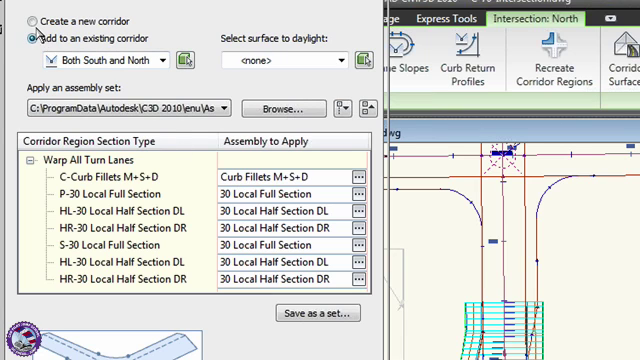
left_click(23, 18)
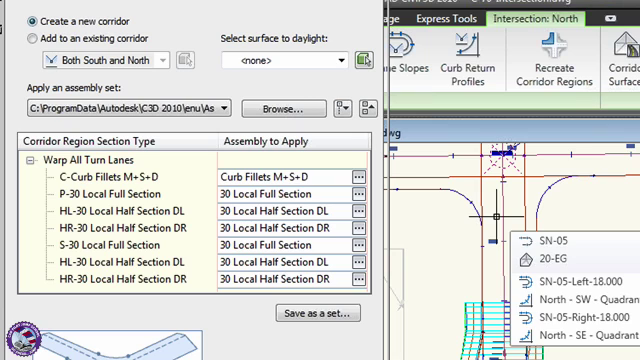
left_click(20, 39)
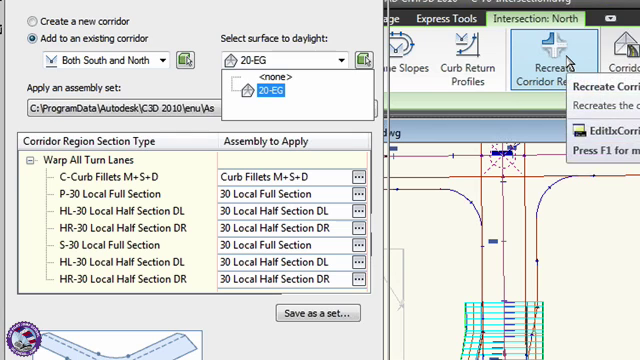
mouse_move(567, 45)
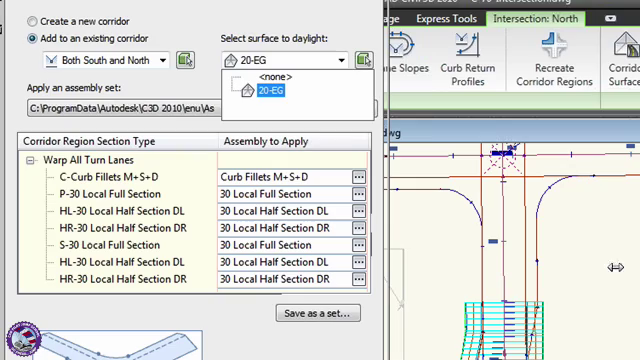
left_click(265, 88)
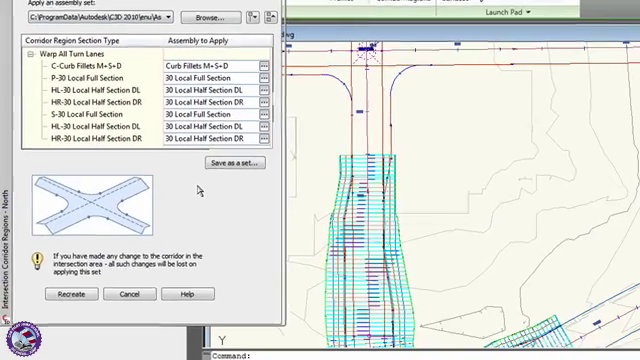
Step: Recreate the North intersection's corridor regions from the dialog's bottom
left_click(70, 293)
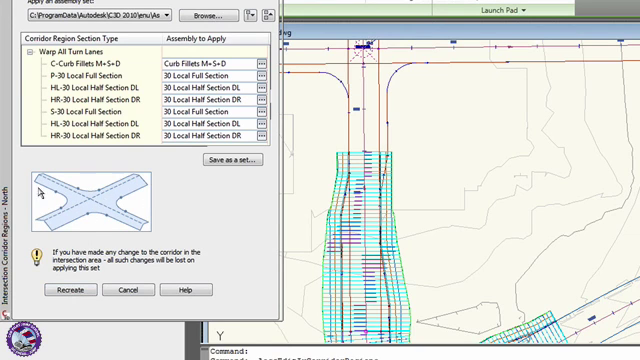
left_click(75, 289)
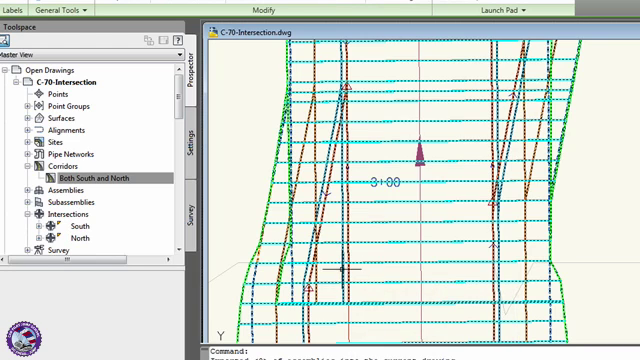
mouse_move(435, 290)
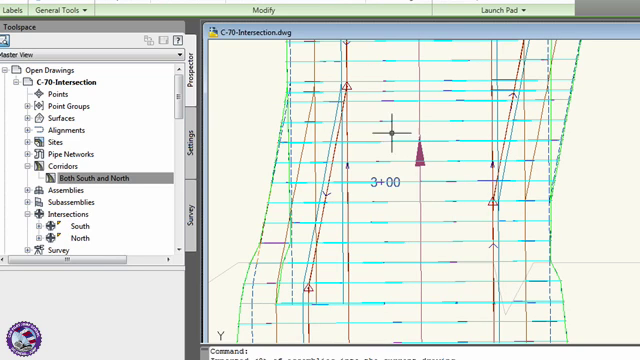
mouse_move(437, 161)
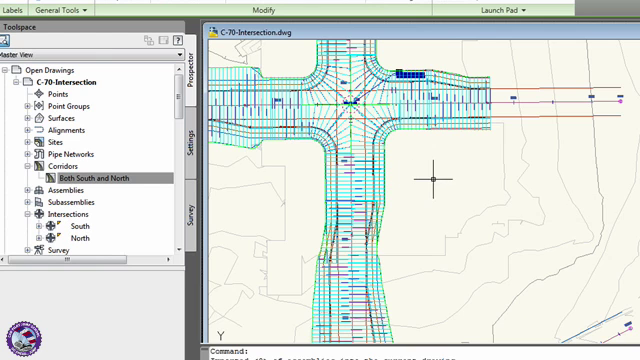
mouse_move(435, 178)
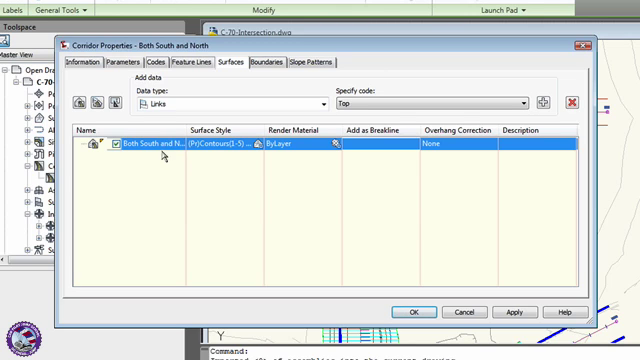
mouse_move(240, 155)
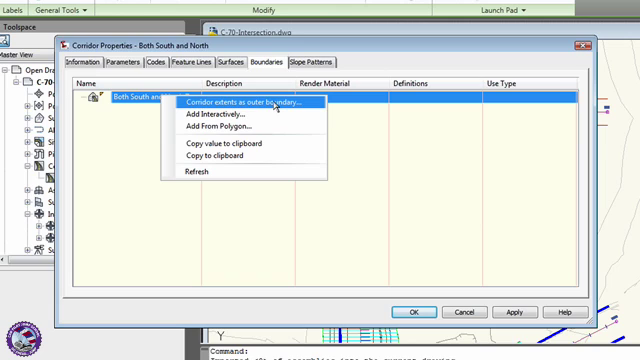
Step: Set the corridor extents as the Top-links surface's outer boundary
left_click(240, 105)
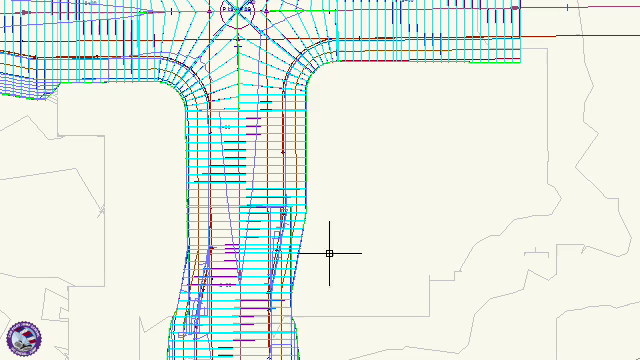
mouse_move(195, 258)
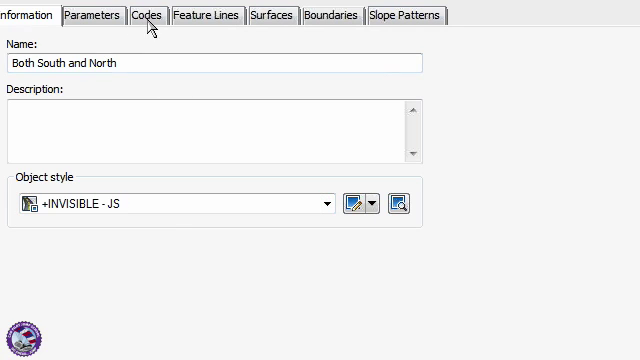
Step: Show the corridor's Codes tab and list the code set styles, including +INVISIBLE - JS
left_click(150, 15)
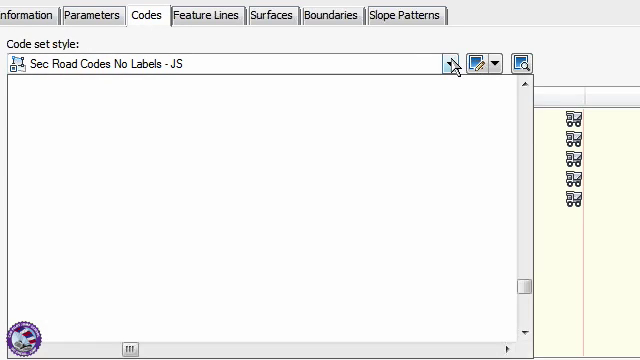
left_click(450, 64)
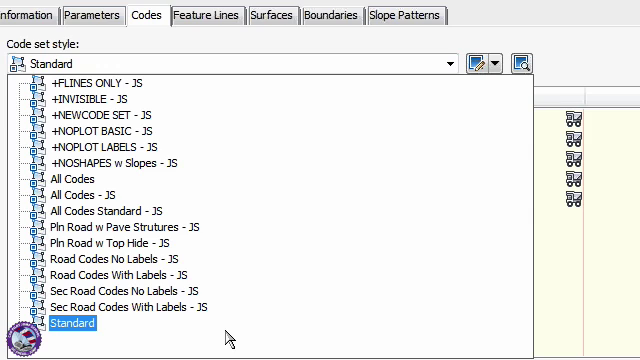